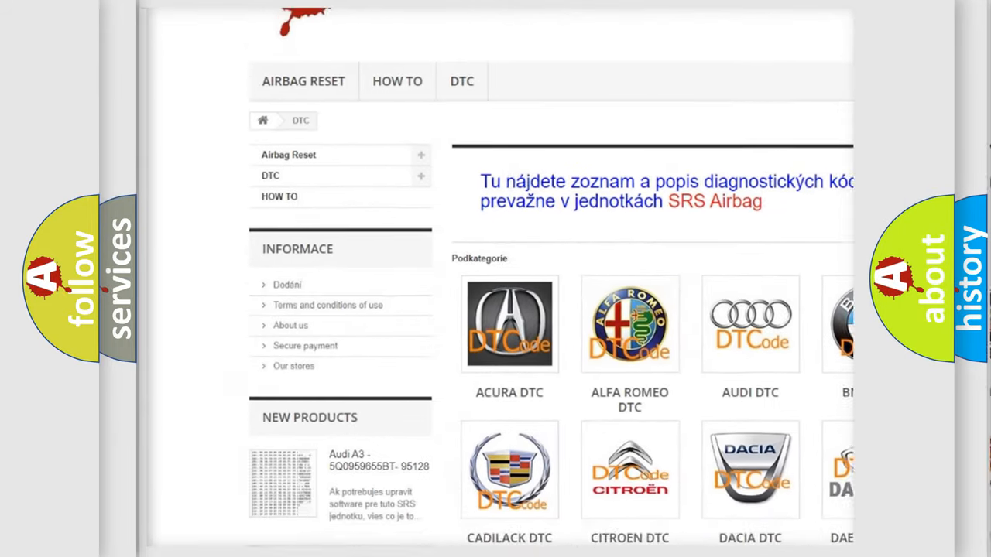
{"action": "scroll", "scroll_direction": "down", "scroll_amount": 3}
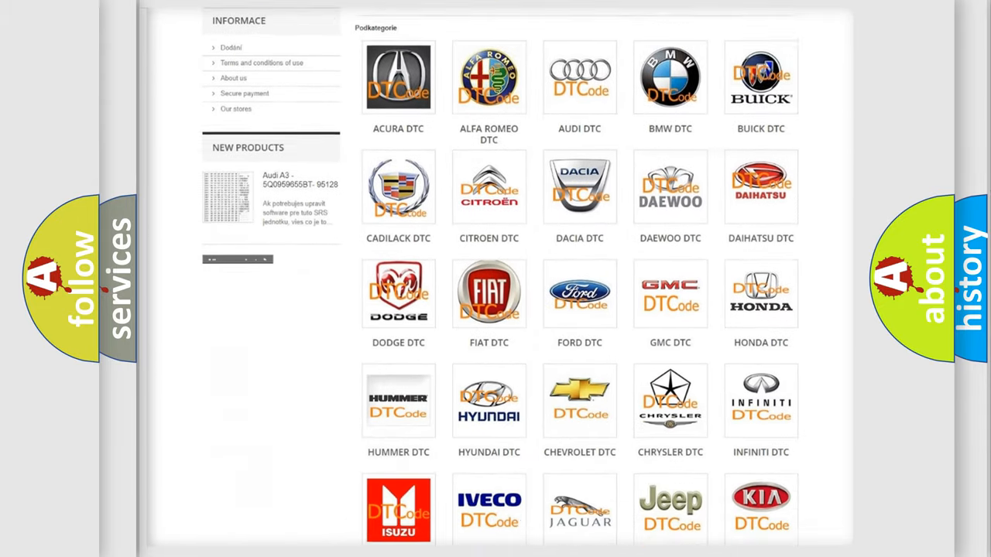
{"action": "scroll", "scroll_direction": "down", "scroll_amount": 3}
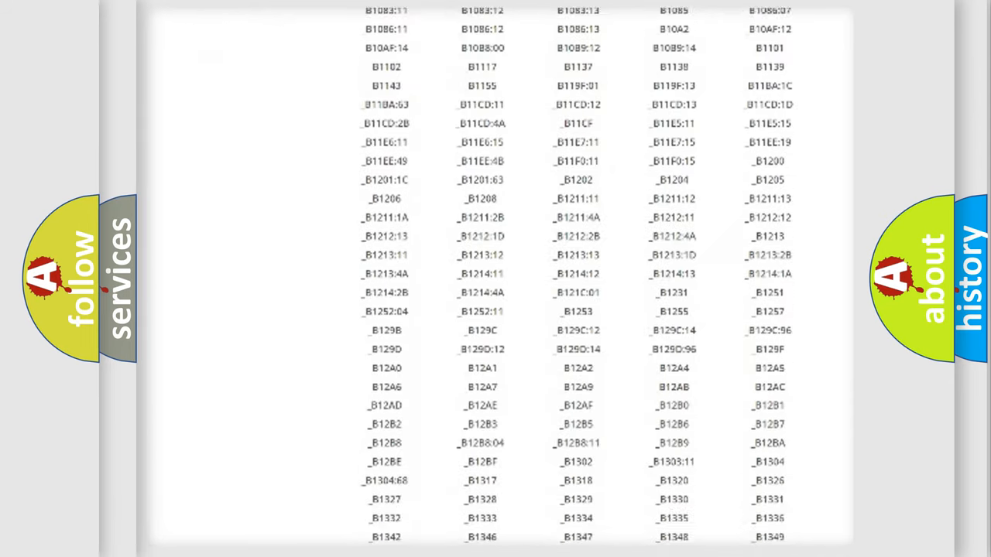
{"action": "scroll", "scroll_direction": "down", "scroll_amount": 3}
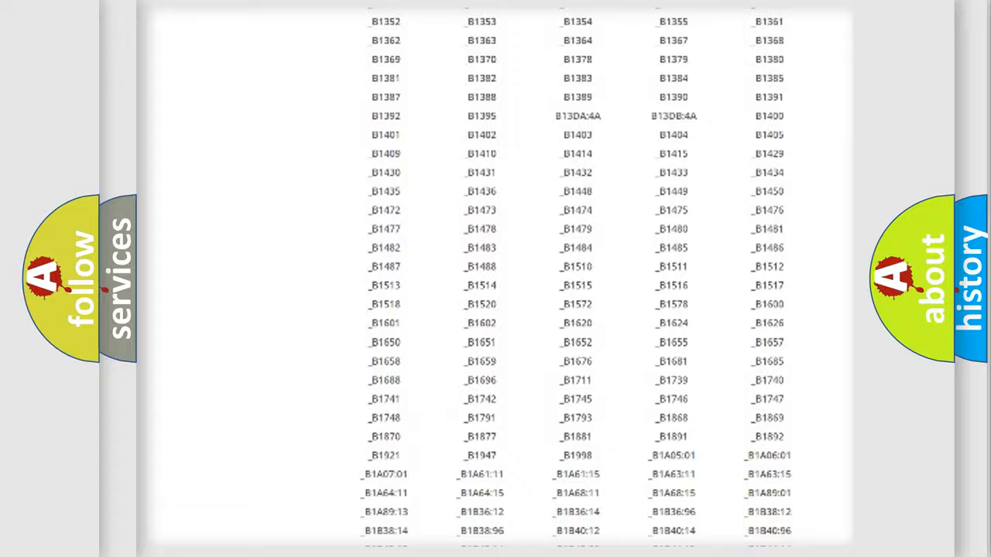